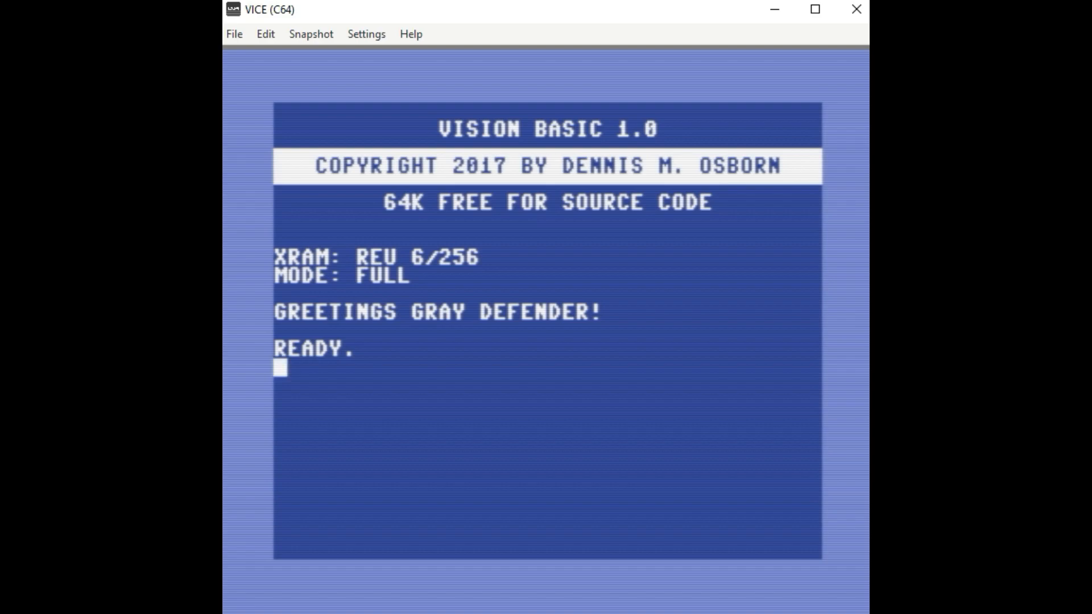
mouse_move(352, 52)
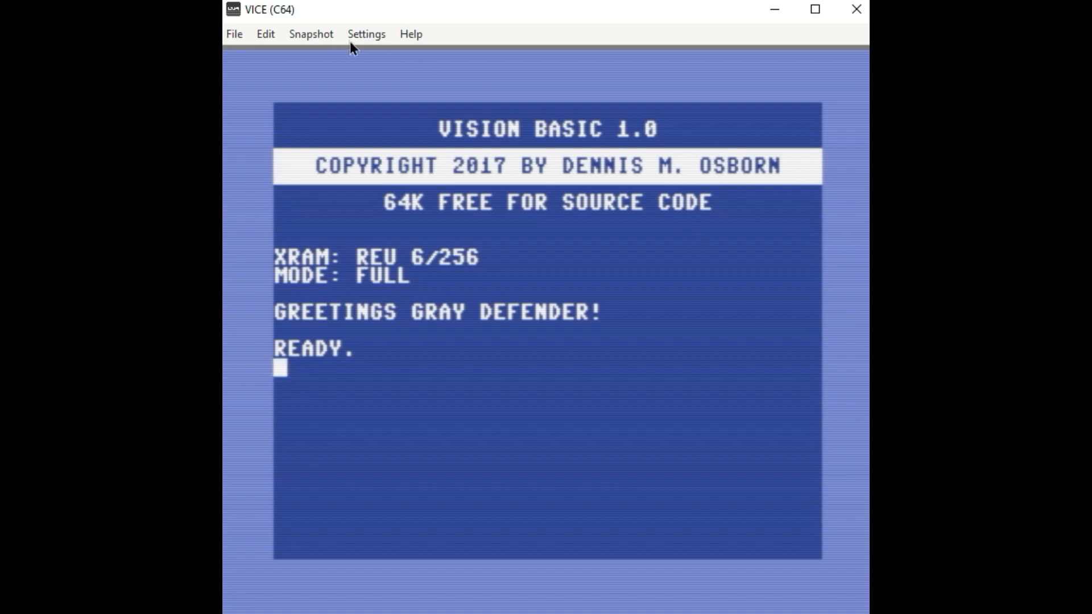
Step: Open the emulator settings and view the RAM Expansion Module cartridge settings
left_click(366, 34)
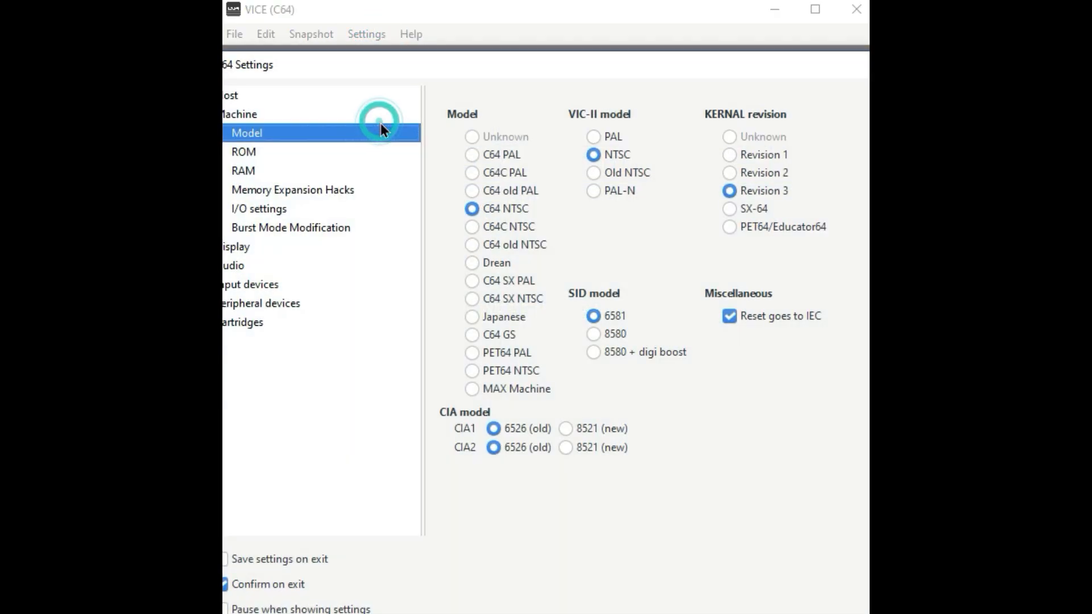
mouse_move(303, 175)
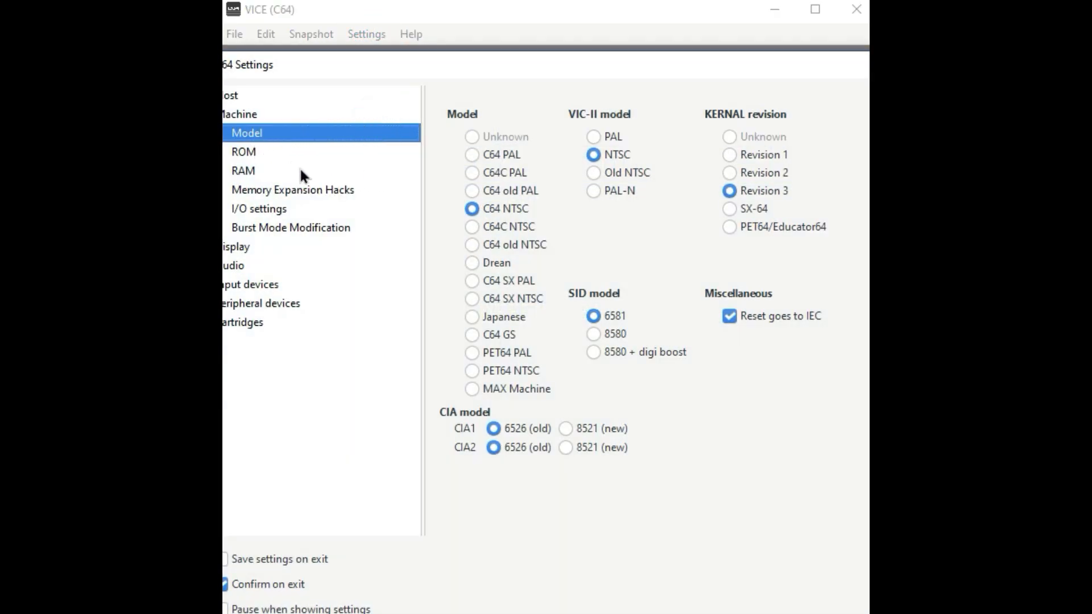
mouse_move(589, 157)
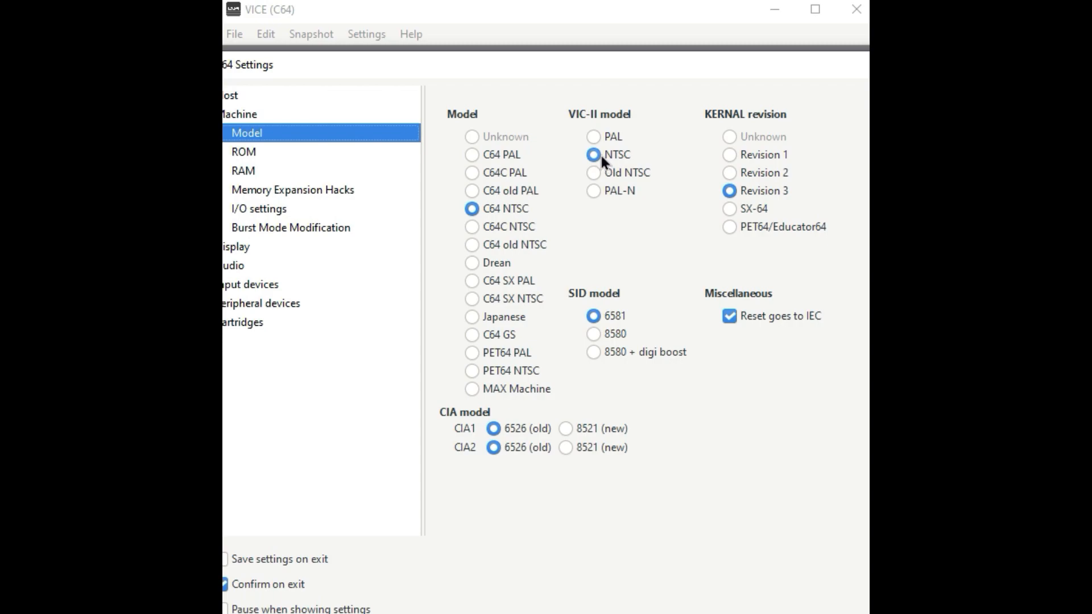
mouse_move(498, 226)
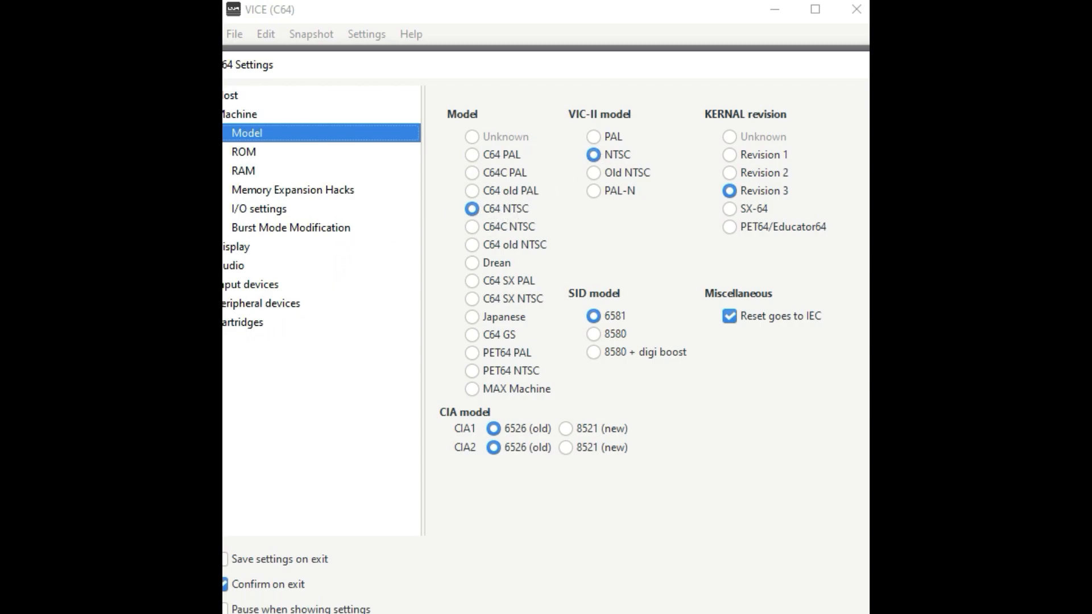
left_click(244, 322)
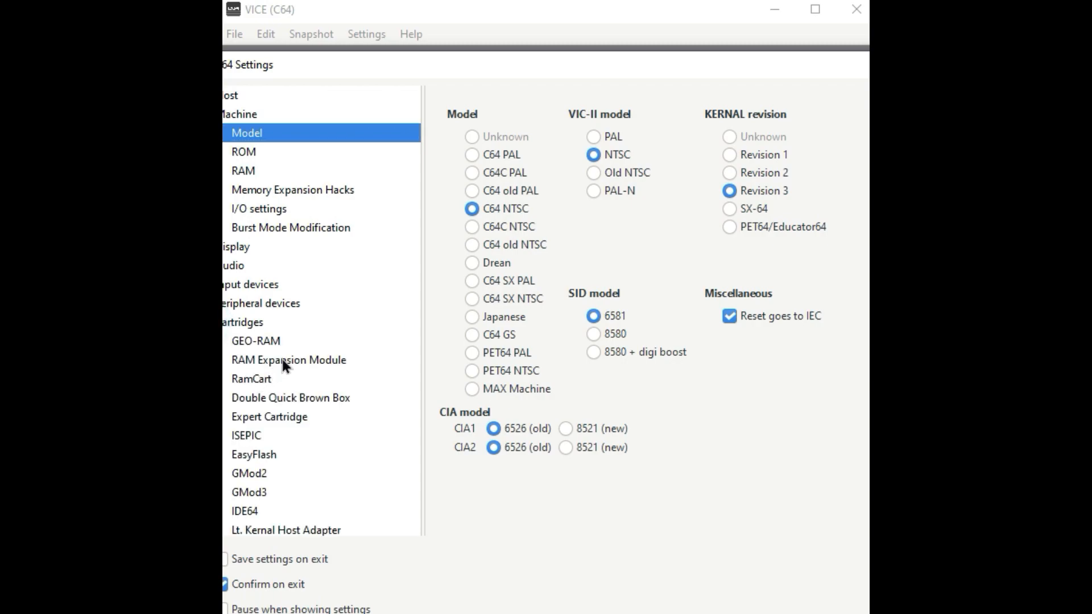
left_click(289, 359)
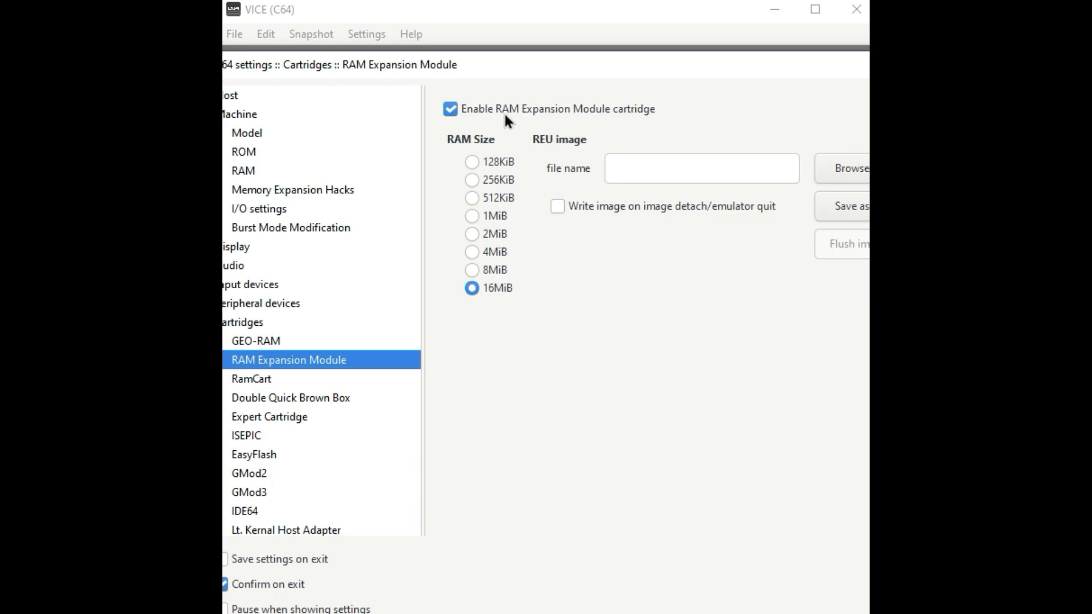
mouse_move(618, 454)
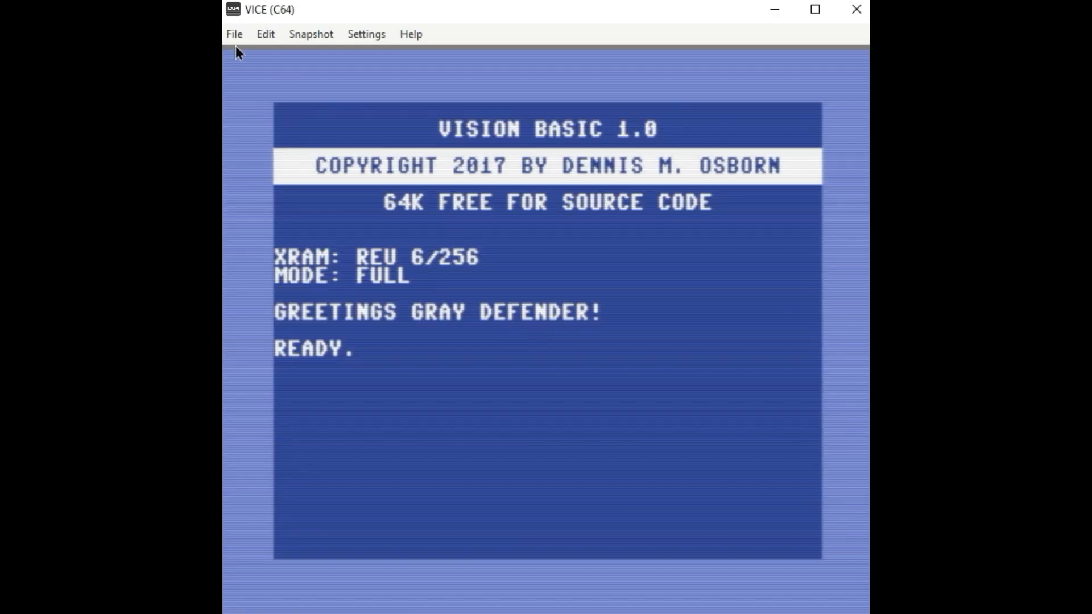
Step: Attach the .d64 disk image from drive E to drive 8
left_click(234, 35)
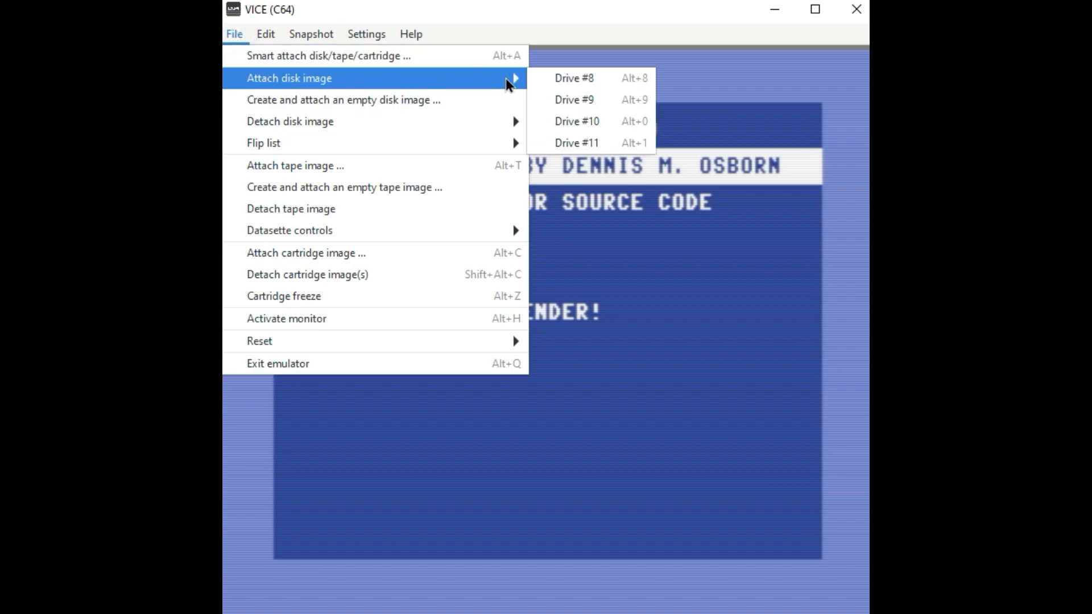
left_click(574, 78)
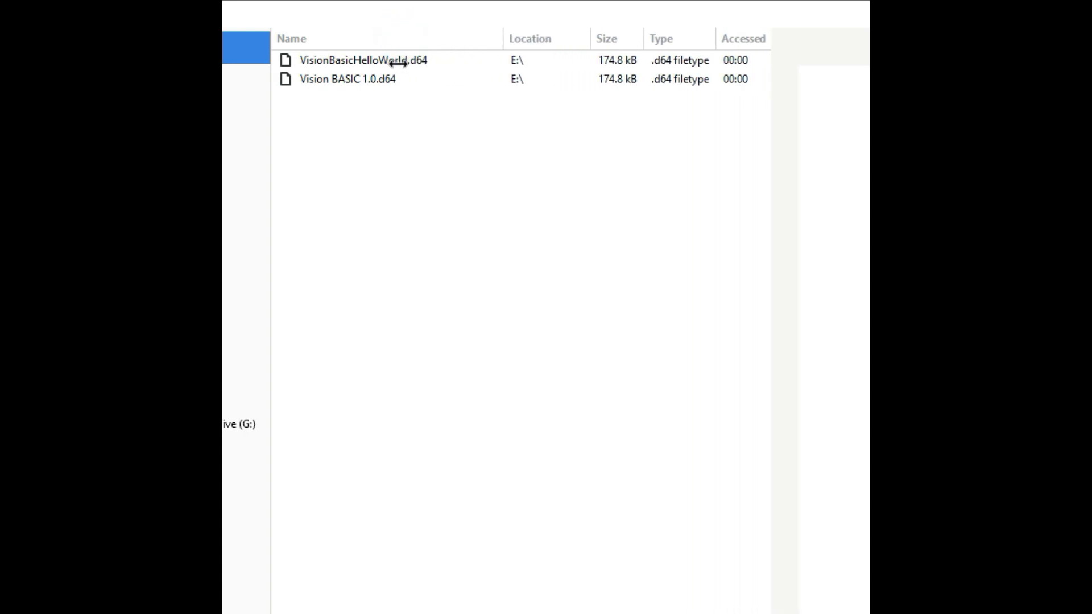
left_click(362, 60)
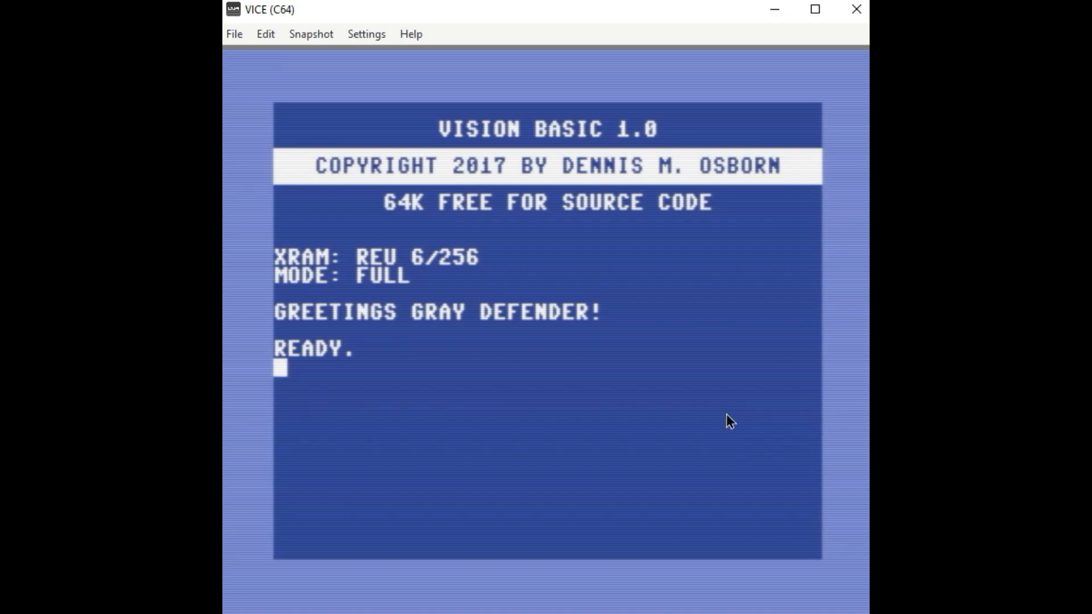
Step: List the disk directory, then load MAZEVBOPT.VIS into Vision BASIC
type("DIR")
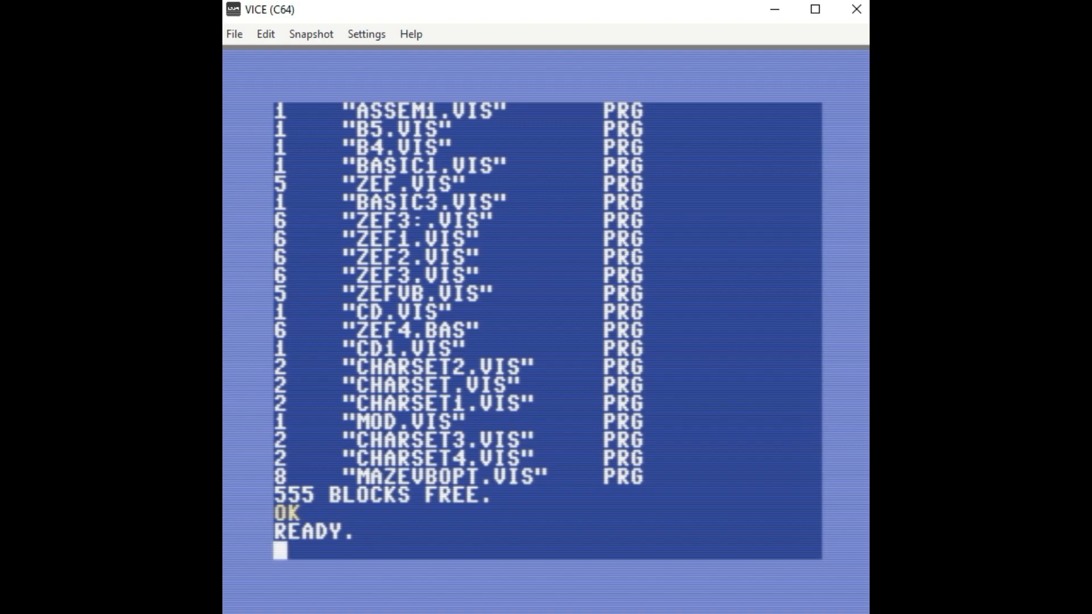
mouse_move(513, 484)
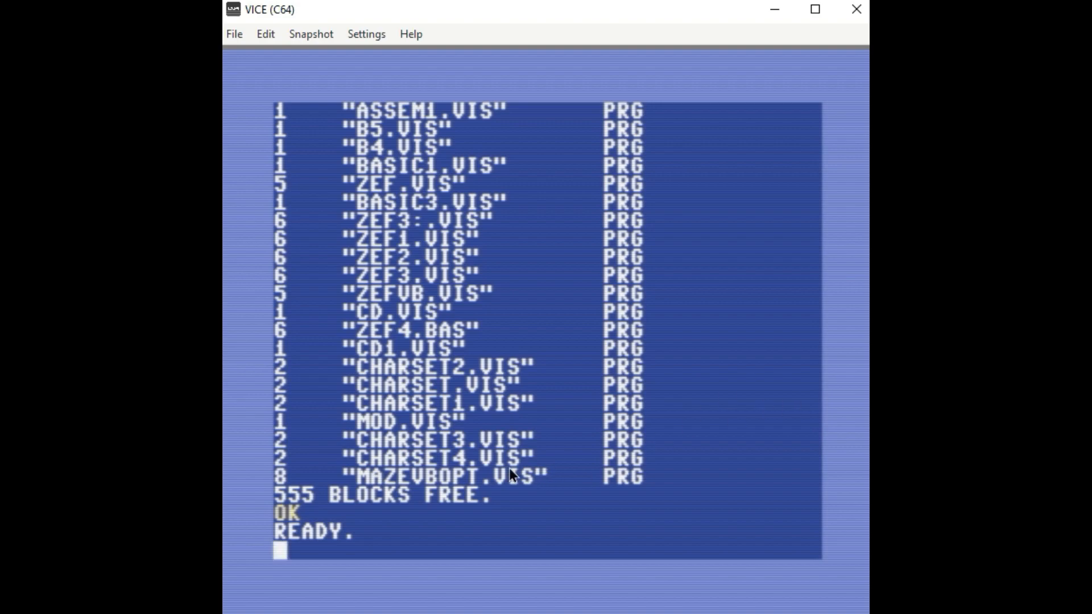
mouse_move(532, 504)
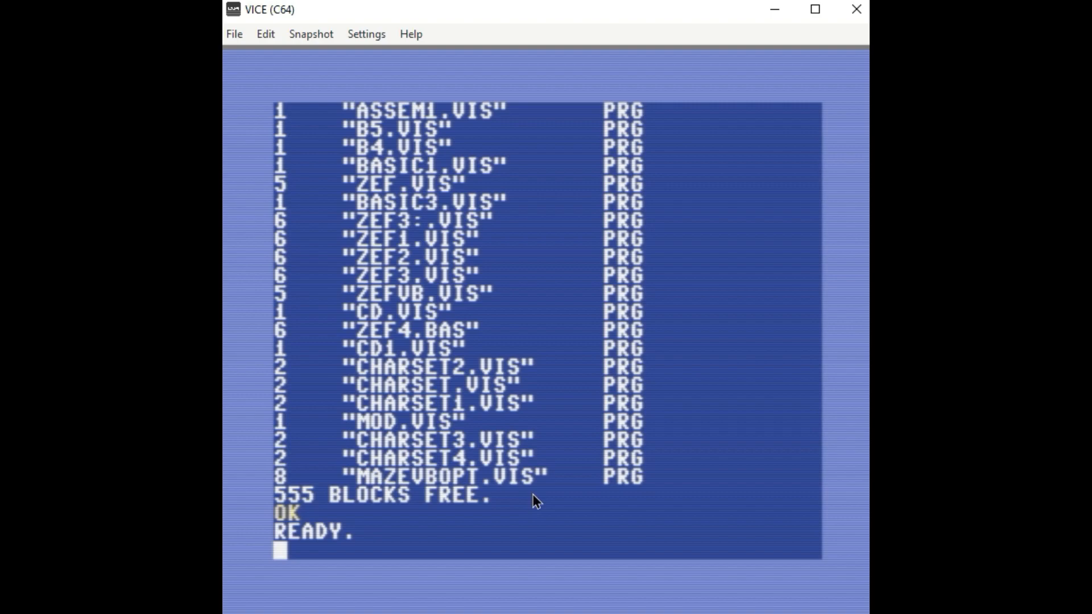
mouse_move(685, 533)
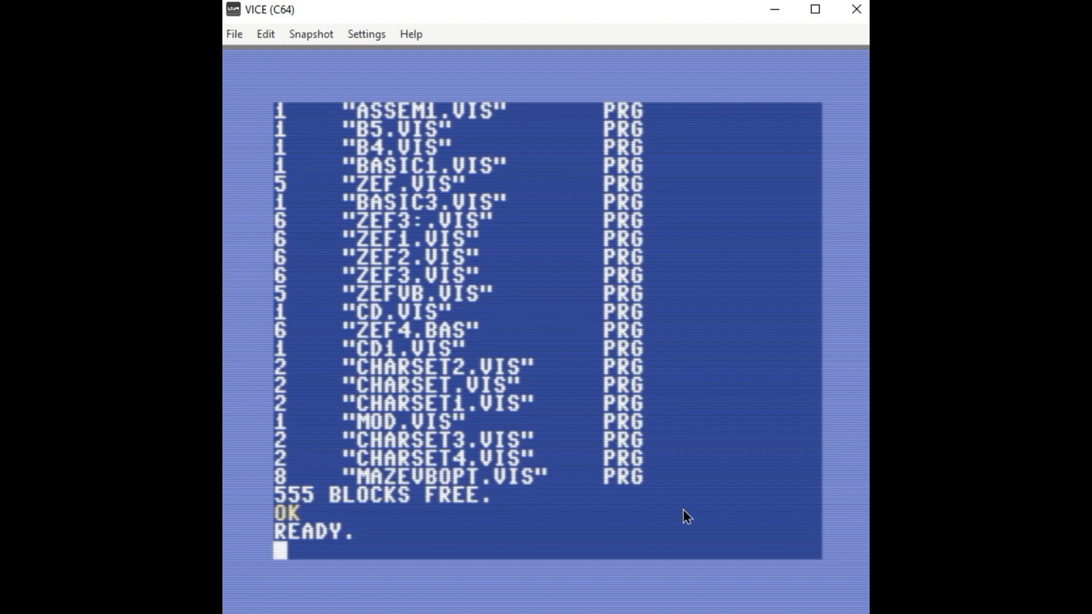
type("LOAD \"")
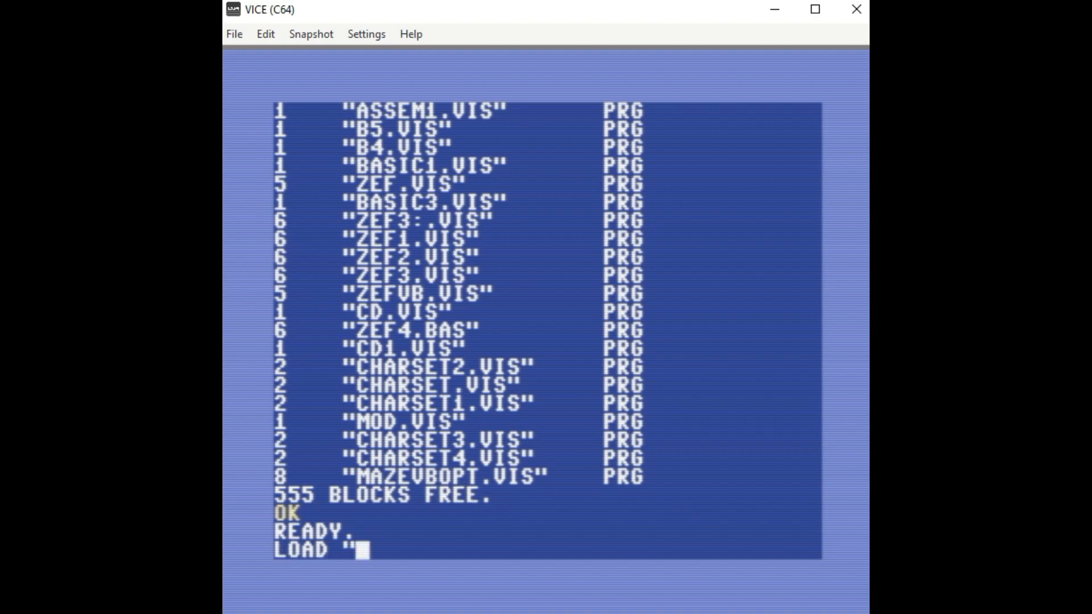
type("MAZEV")
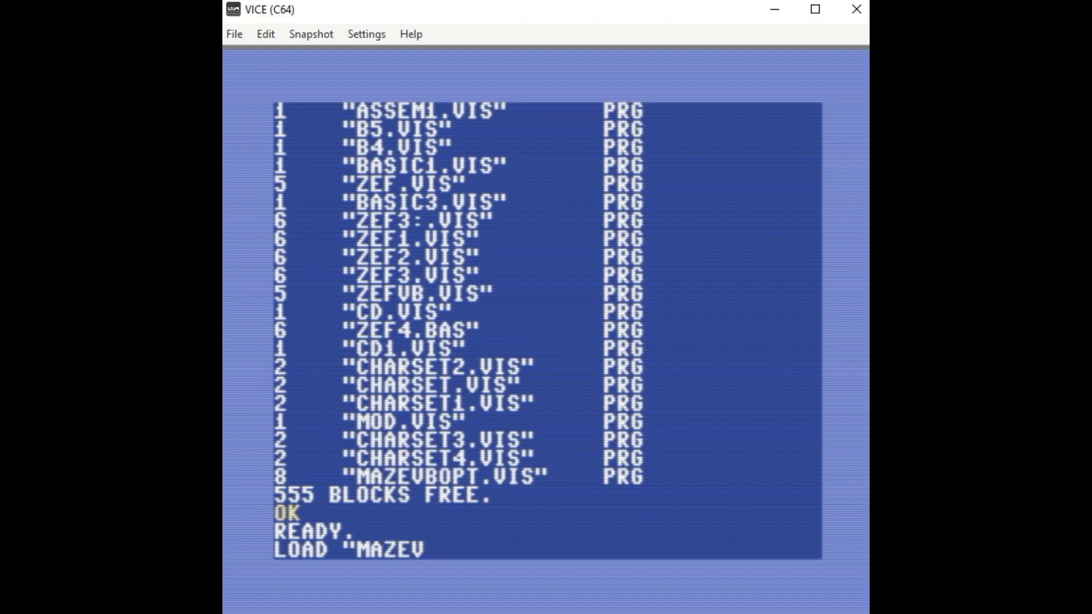
type("BOPT.")
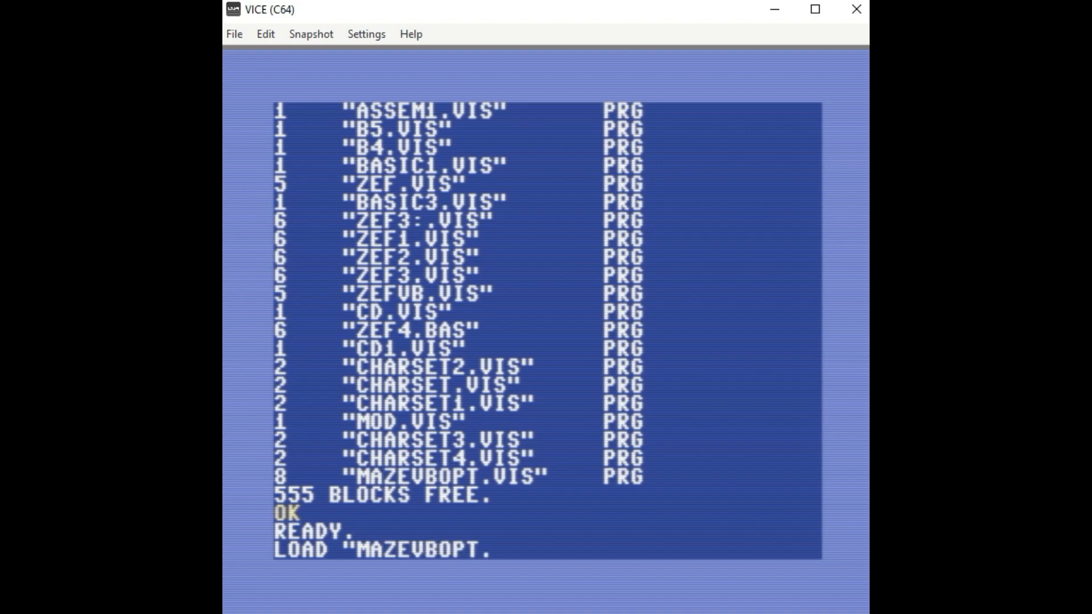
key("Return")
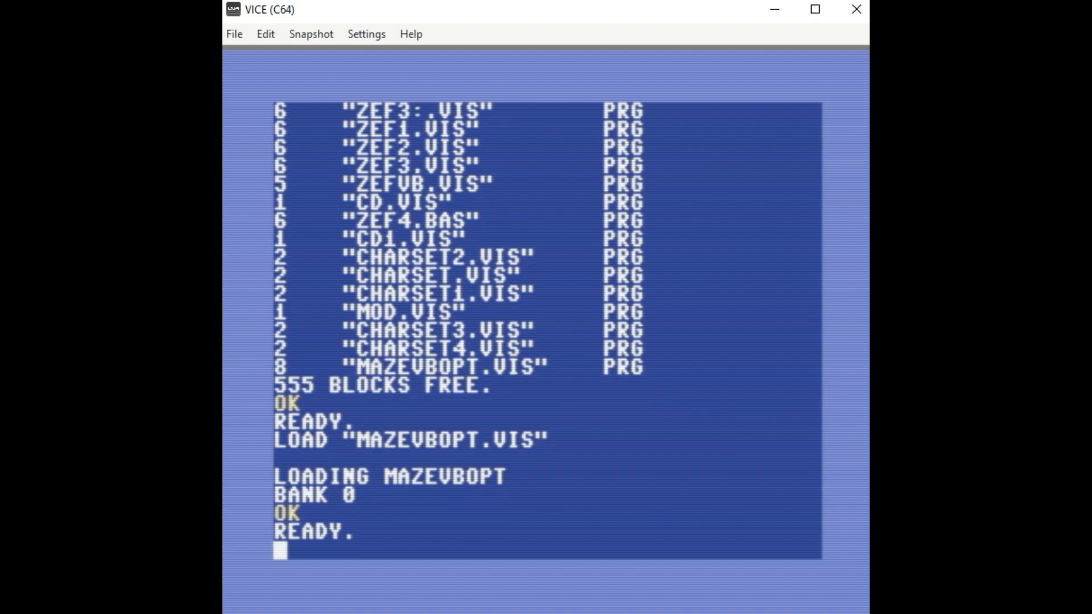
Step: Run the loaded MAZEVBOPT maze program
type("RUN")
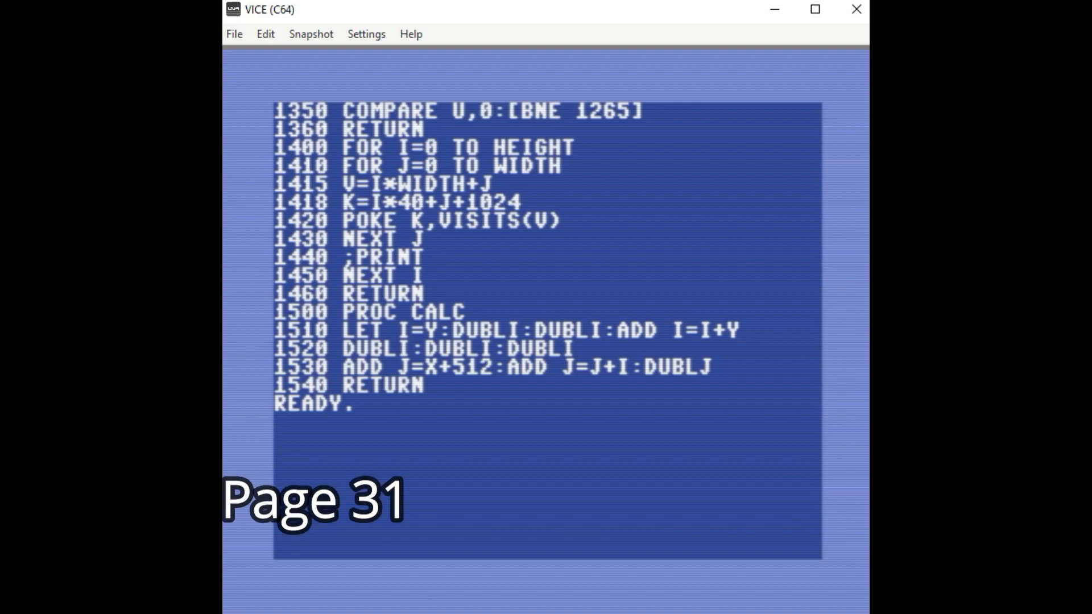
Step: Compile the maze program with COMP "MAZEFIN", correcting a stray full stop first
type("COMP")
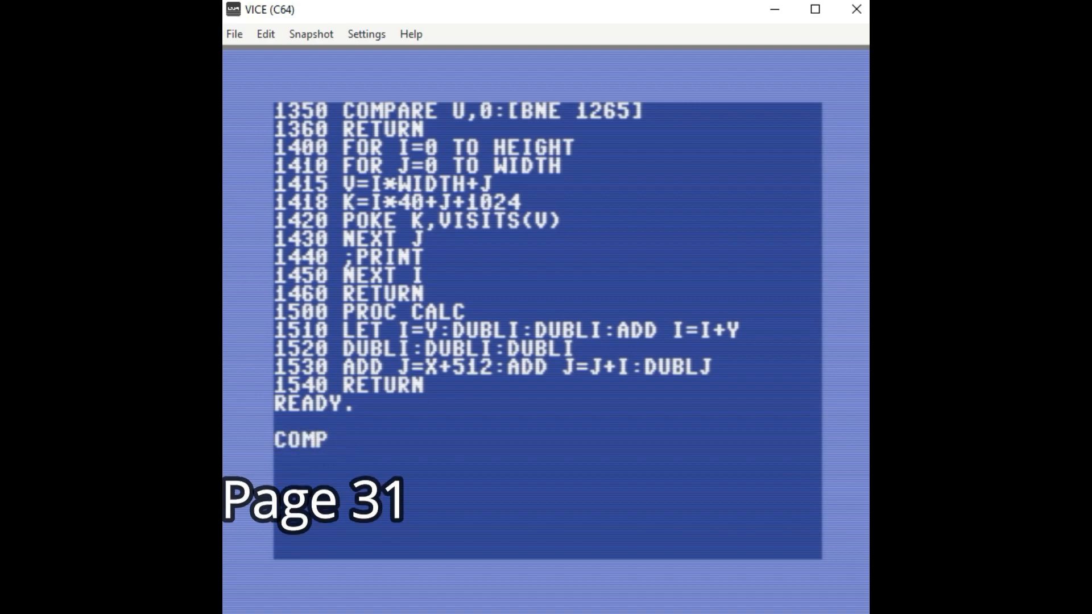
type("\"")
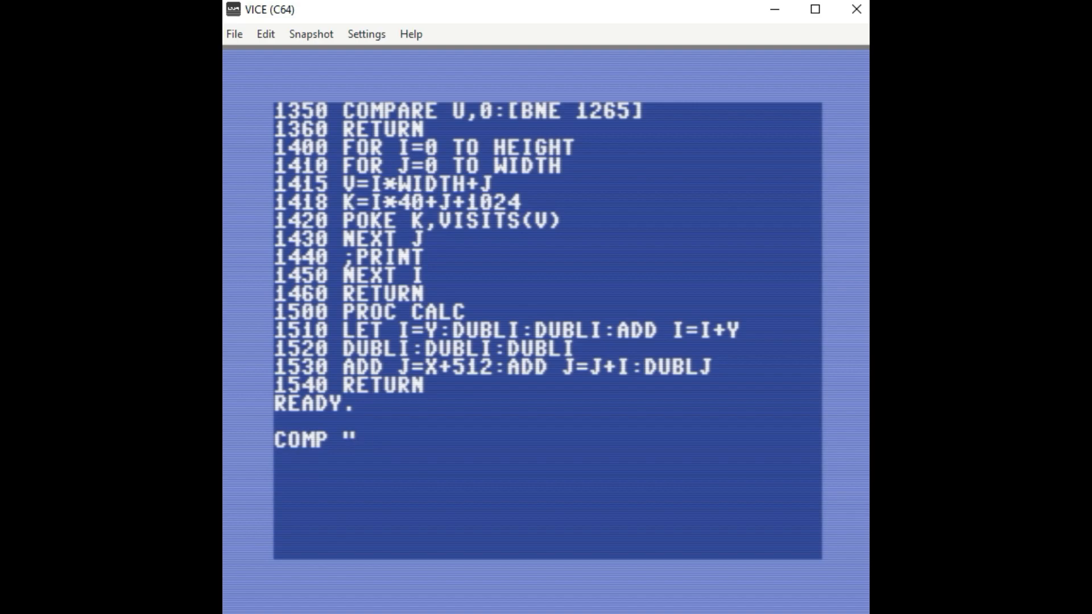
type("MA")
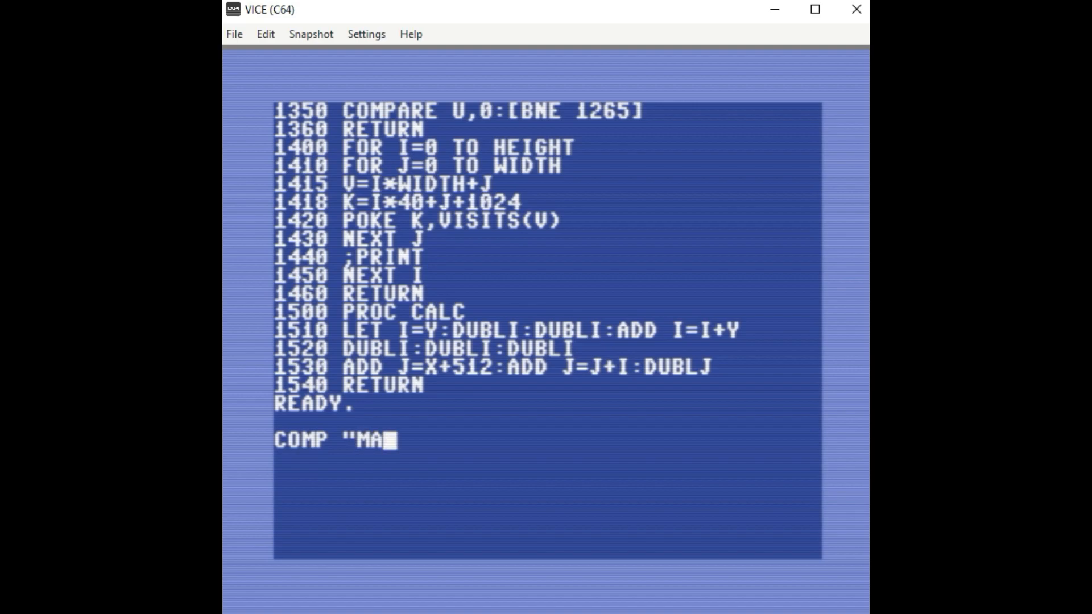
type("ZE.")
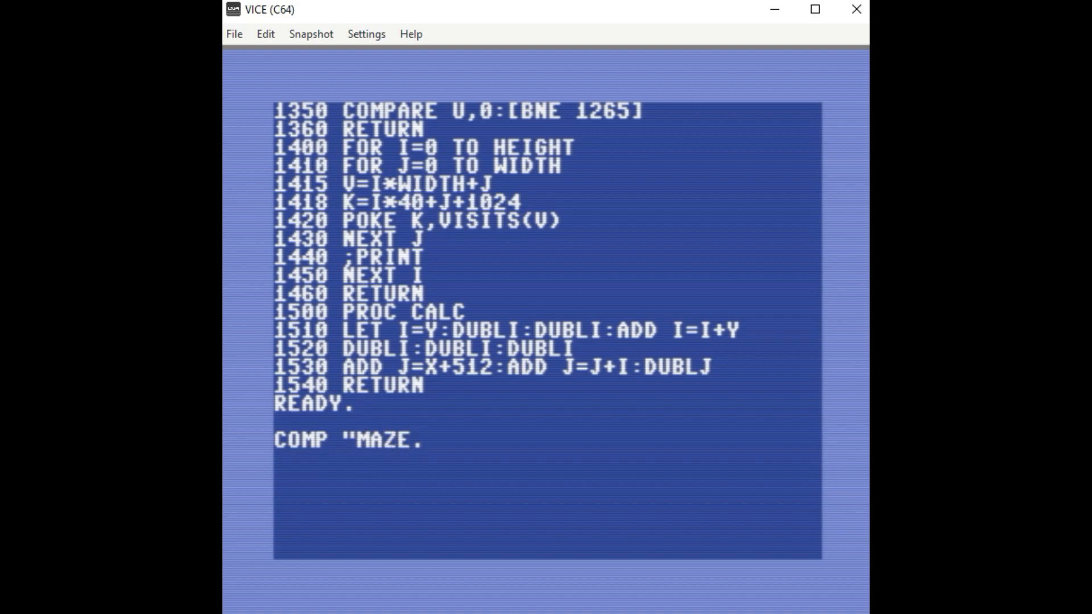
key("Backspace")
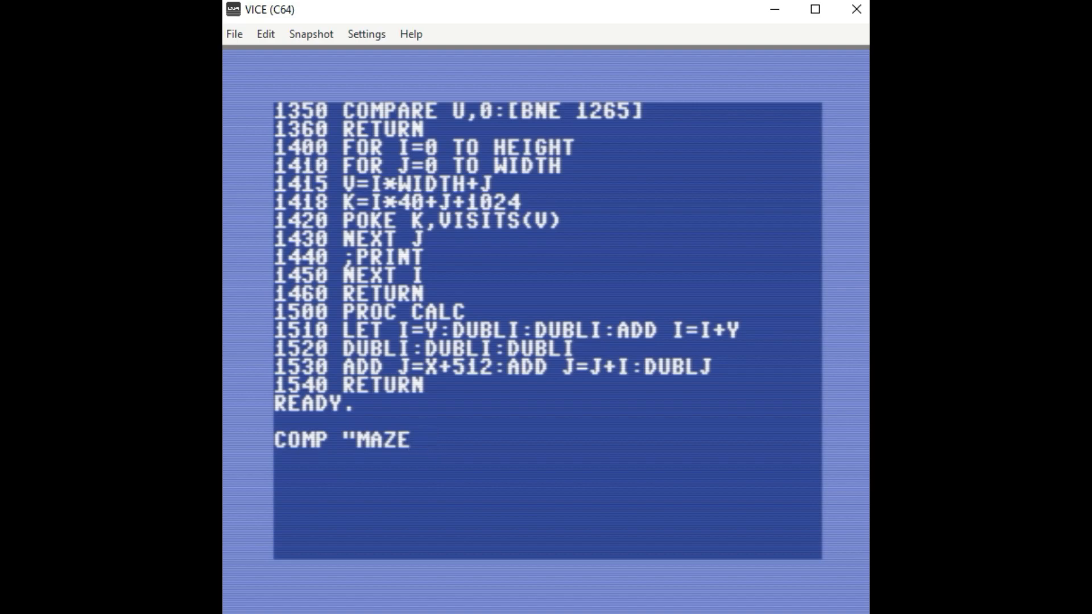
type("FIN\"")
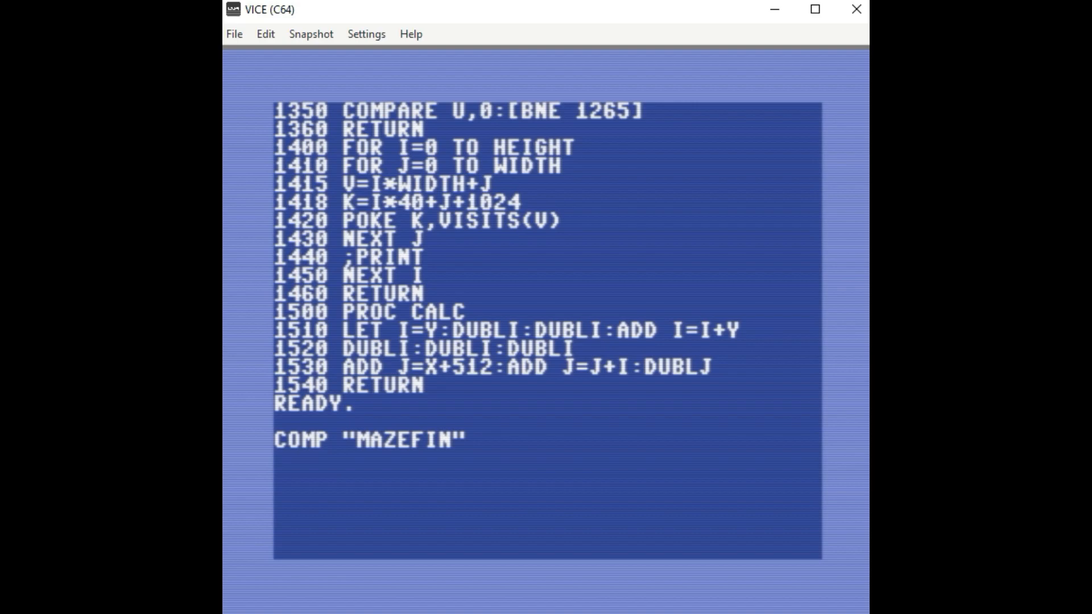
key("Return")
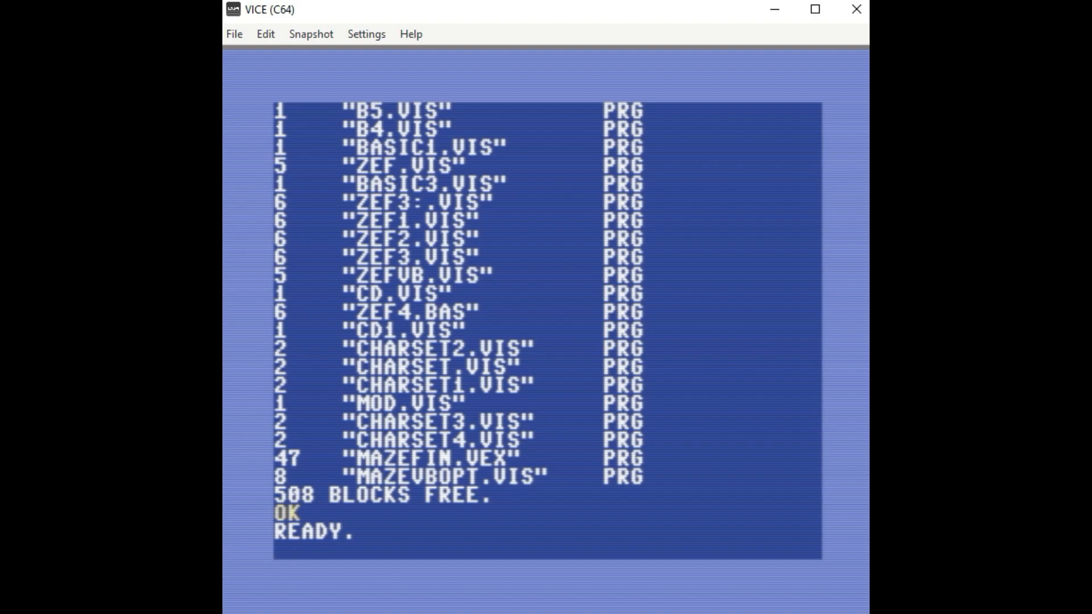
mouse_move(237, 46)
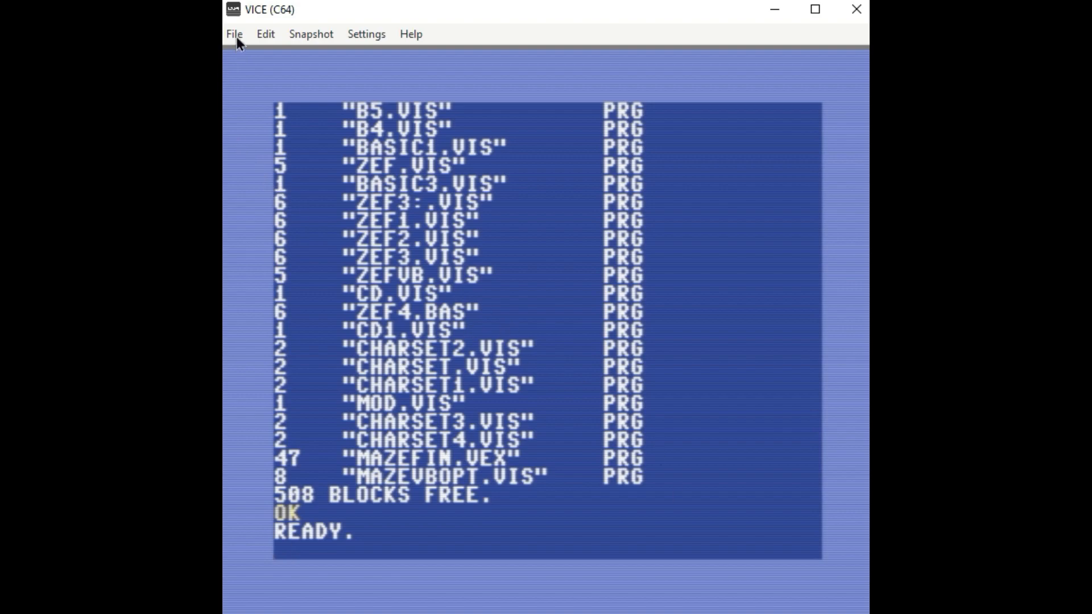
Step: Reset the C64, load MAZEFIN.VEX from drive 8, and LIST it
left_click(235, 34)
type("L")
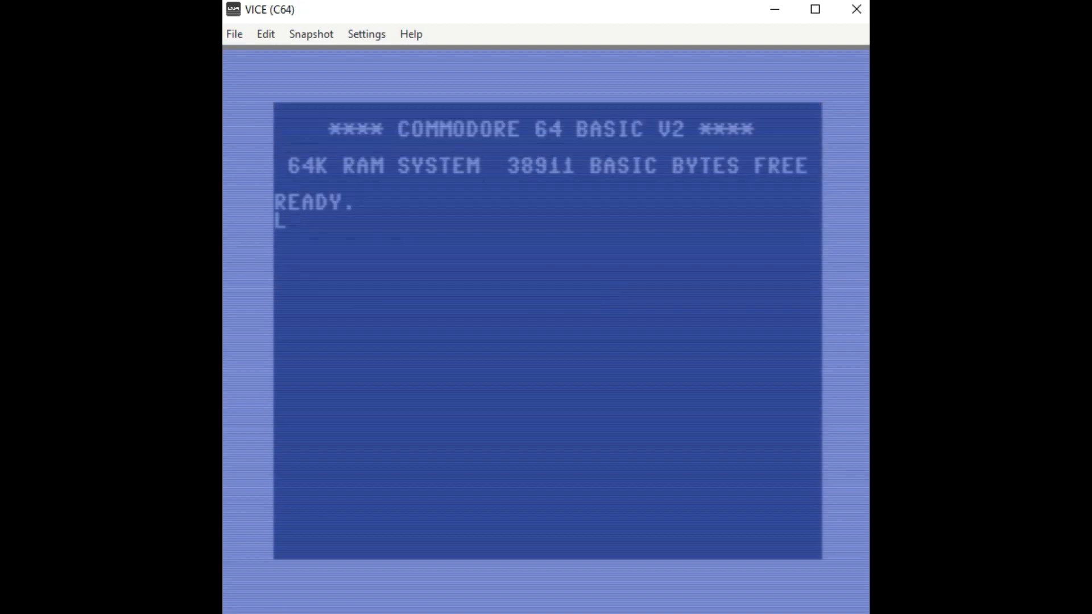
type("OAD")
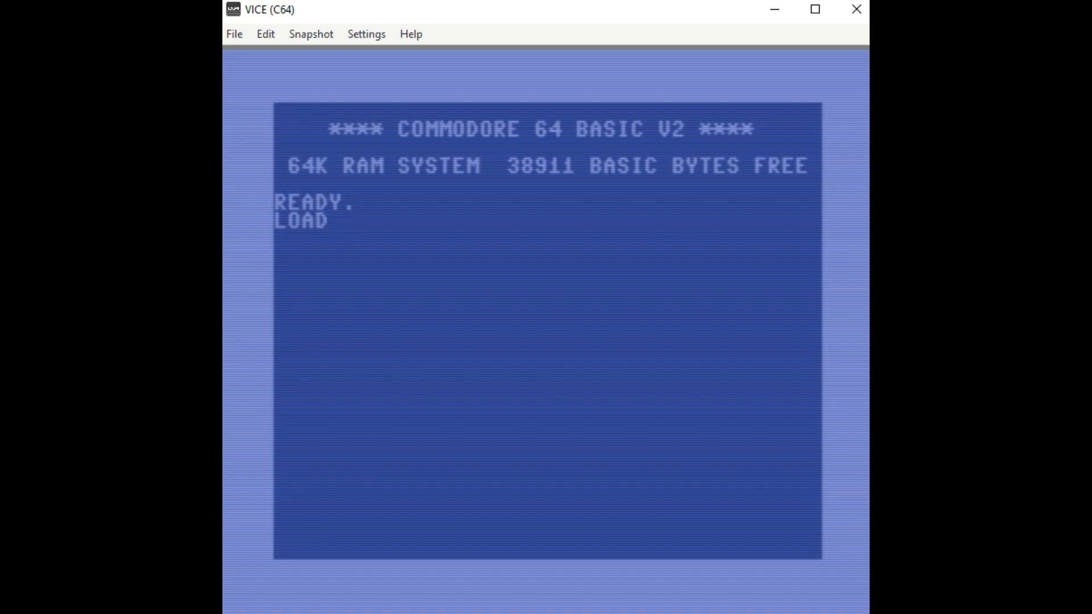
type("\"MAZE")
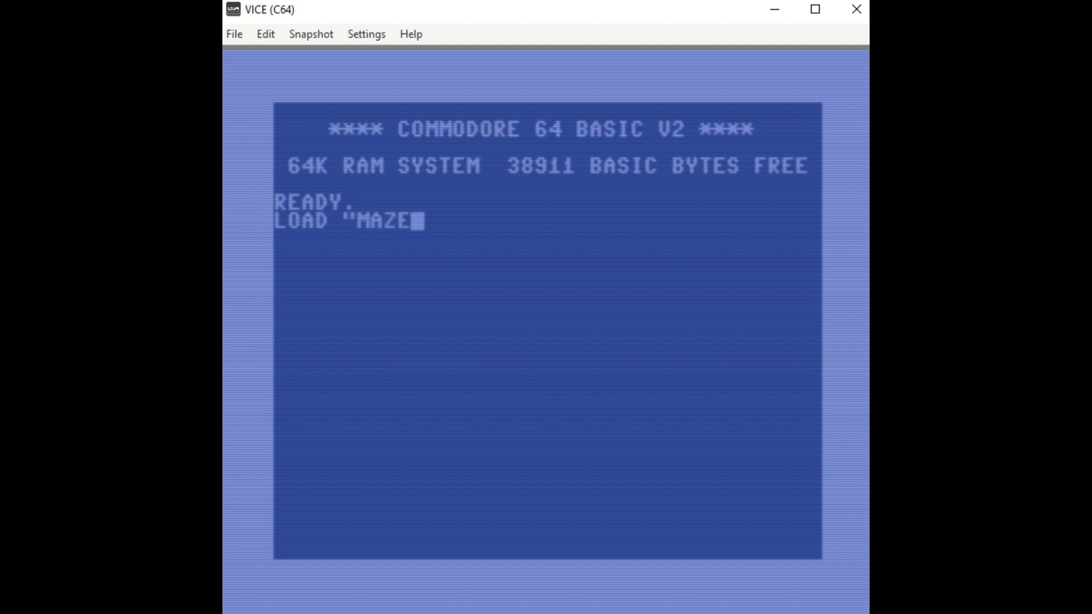
type("FIN.VEX\",8")
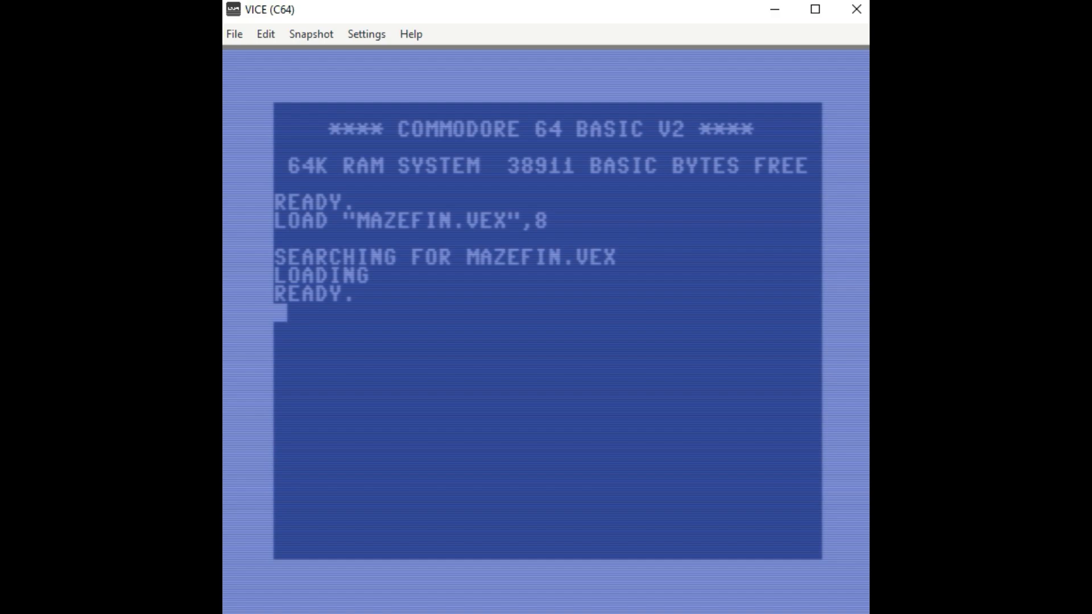
type("LIST")
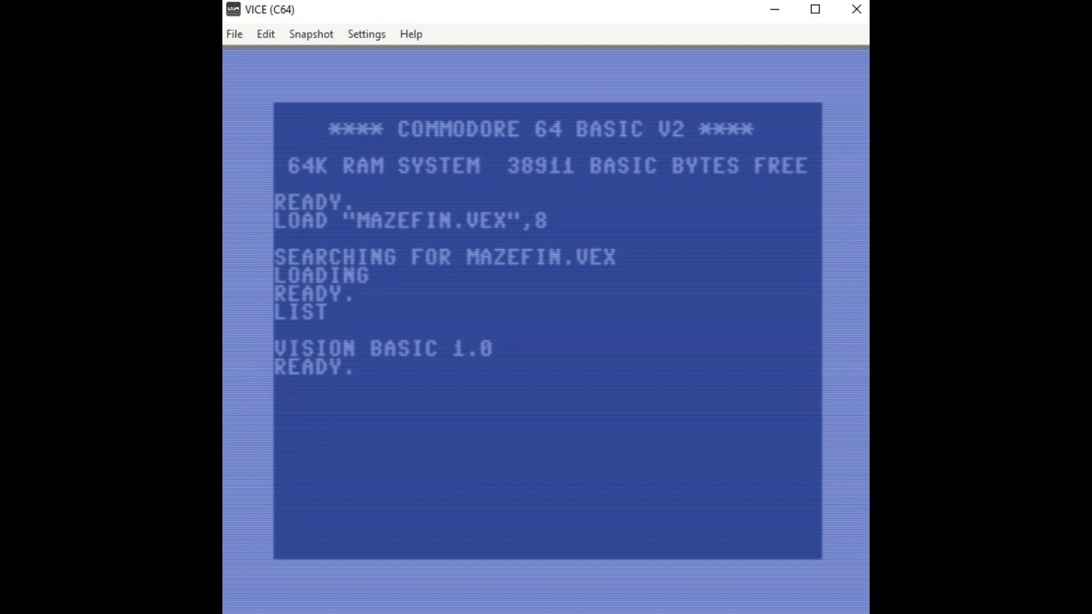
Step: Run MAZEFIN to draw the maze, then LIST the program again
type("RUN")
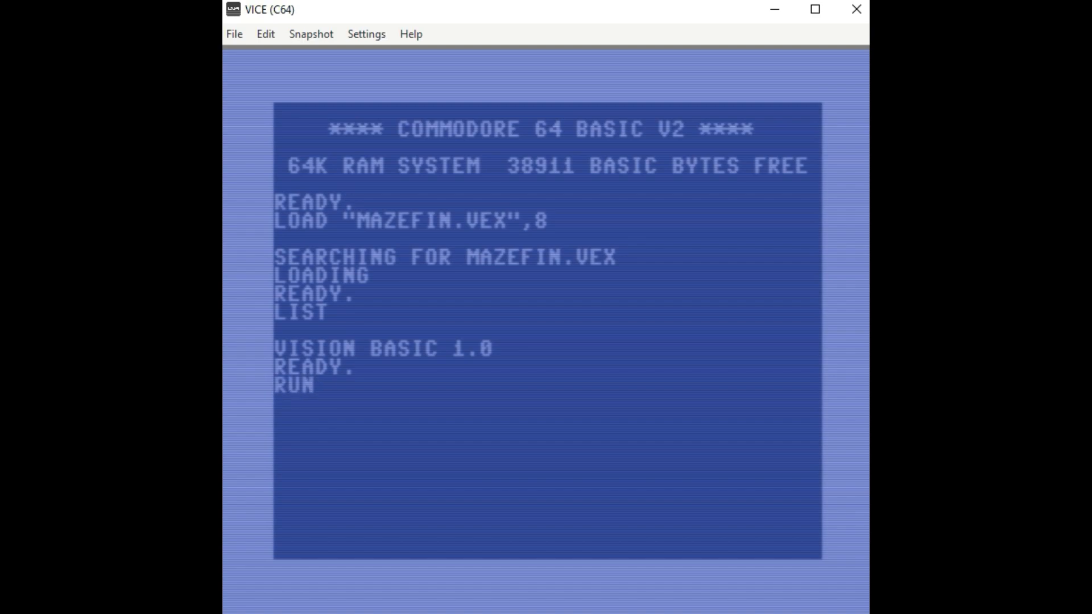
key("Return")
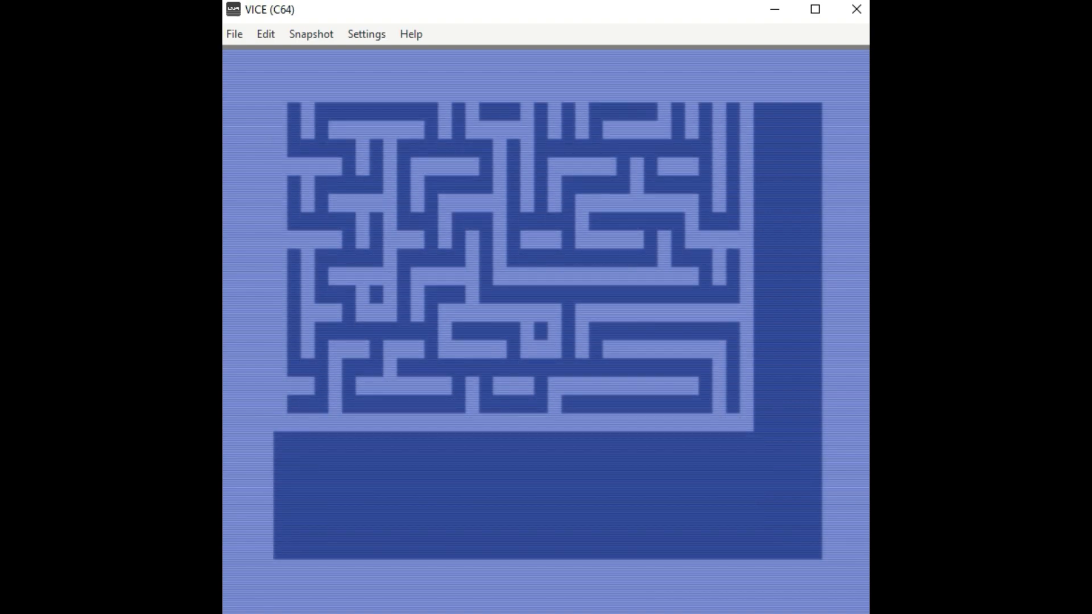
type("LIST")
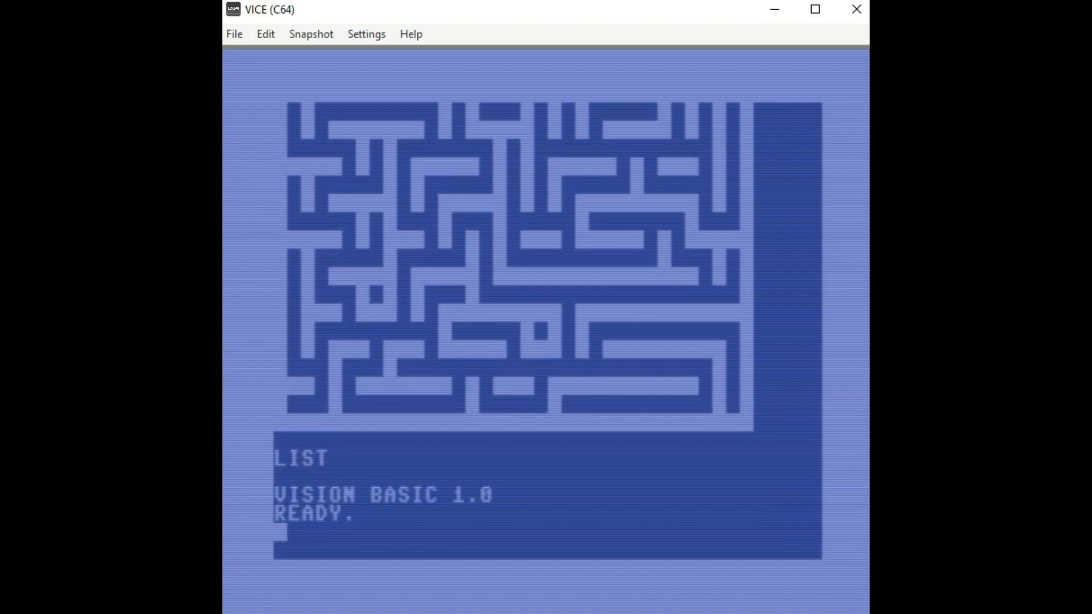